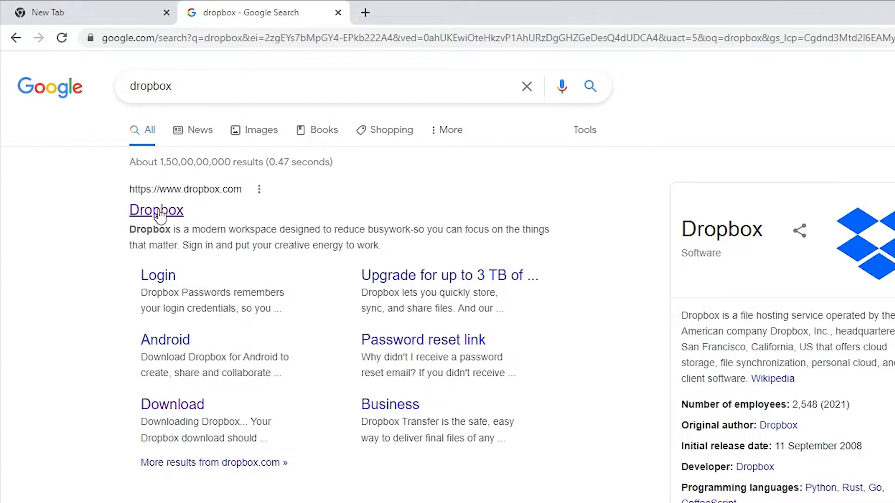
# Step: Reach the Dropbox desktop app download page via the Dropbox result, Features and Get desktop app
pyautogui.click(156, 210)
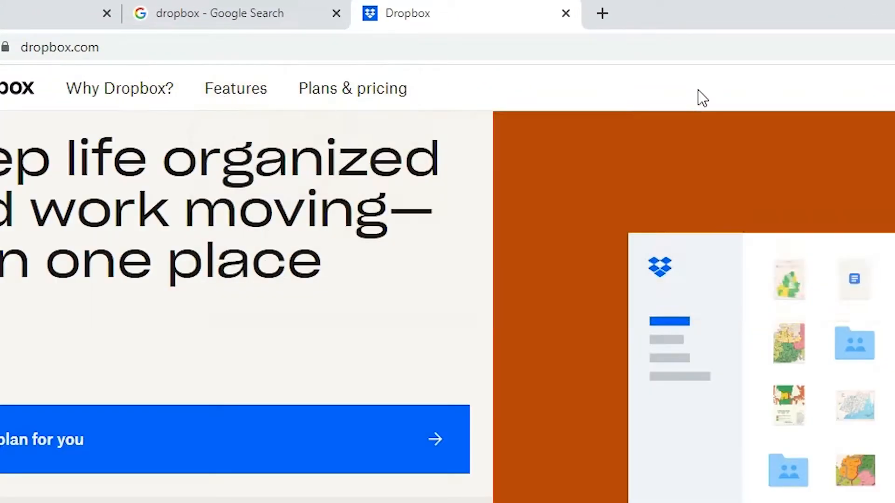
pyautogui.click(235, 88)
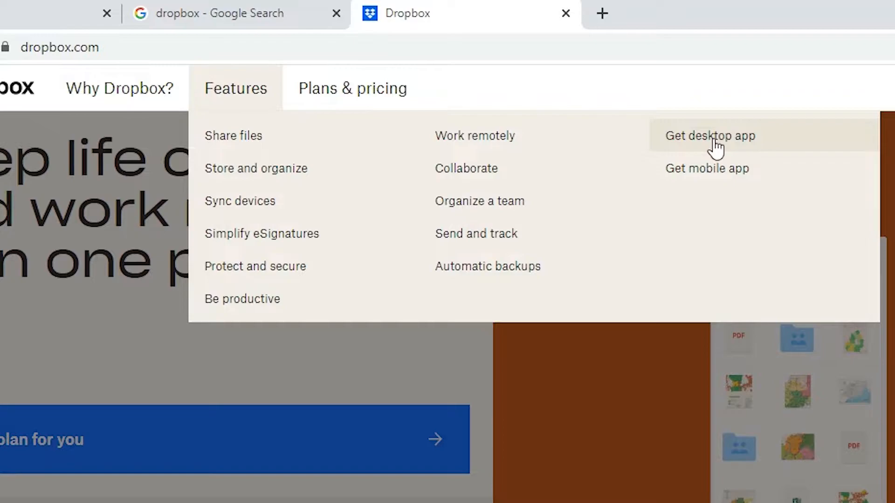
pyautogui.click(709, 135)
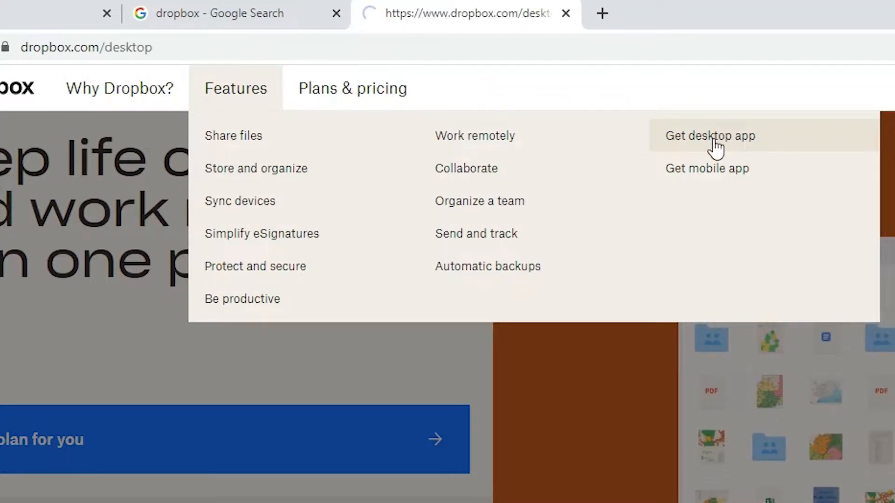
pyautogui.click(710, 135)
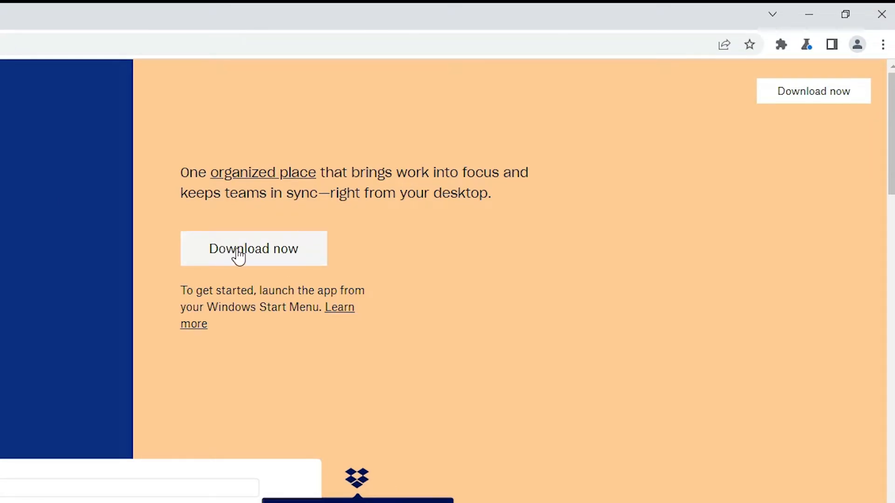
pyautogui.moveTo(386, 273)
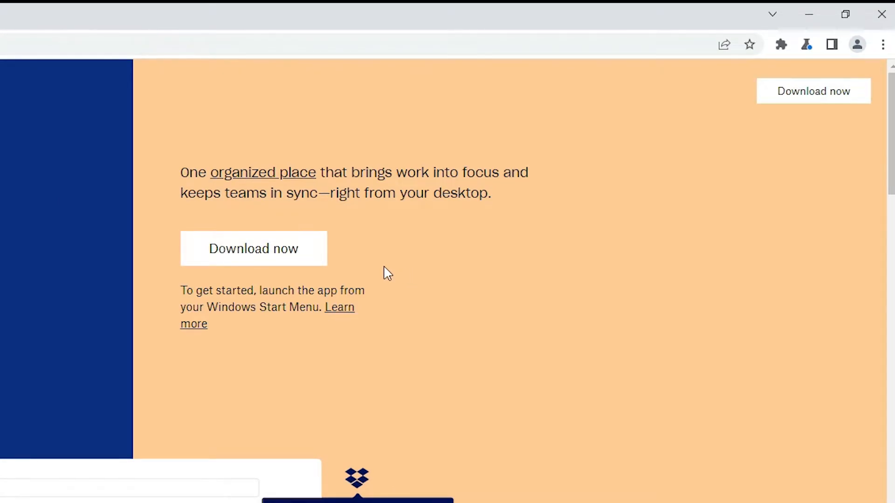
pyautogui.moveTo(183, 329)
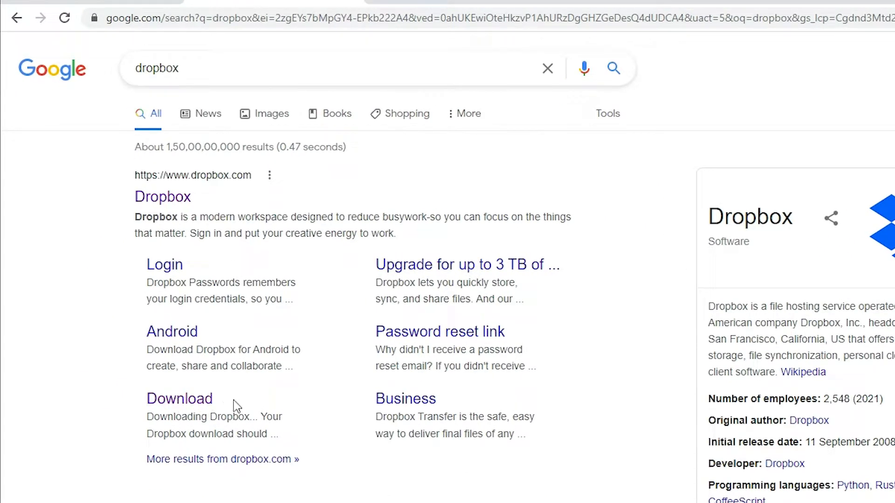
# Step: Follow the Download sitelink under the Dropbox result to start fetching the installer
pyautogui.click(179, 398)
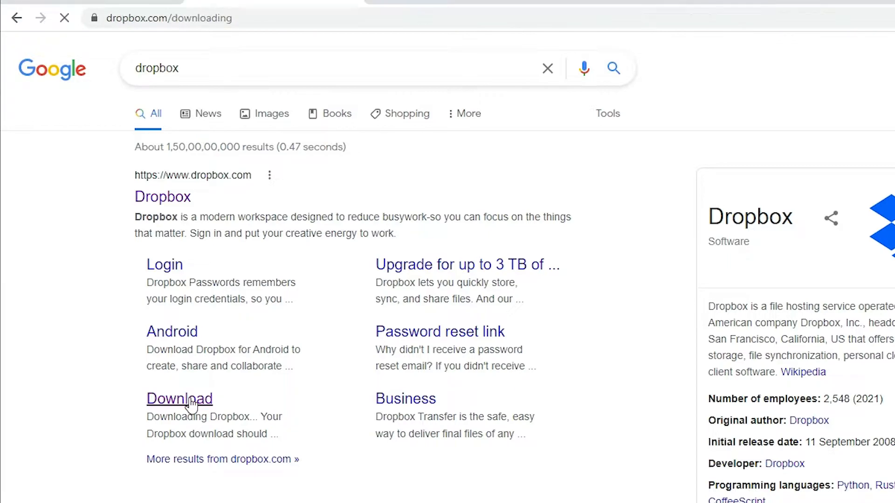
pyautogui.click(179, 398)
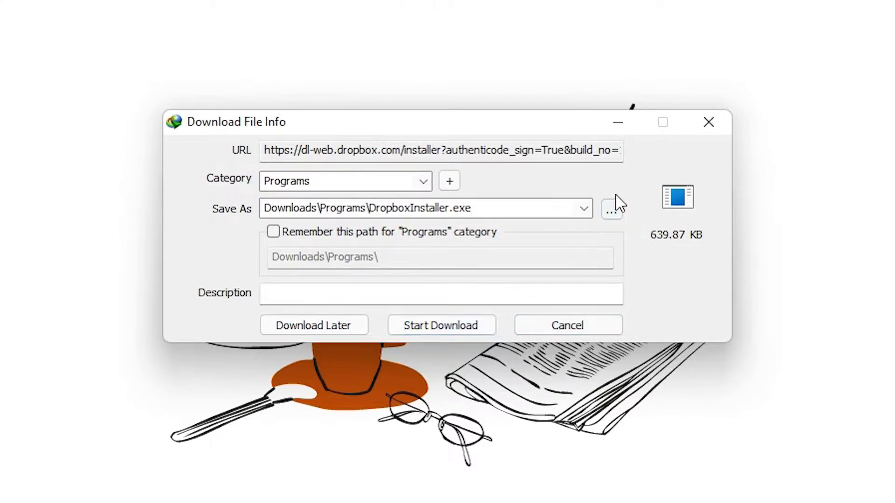
# Step: Save DropboxInstaller.exe to the Desktop and start the download
pyautogui.click(610, 208)
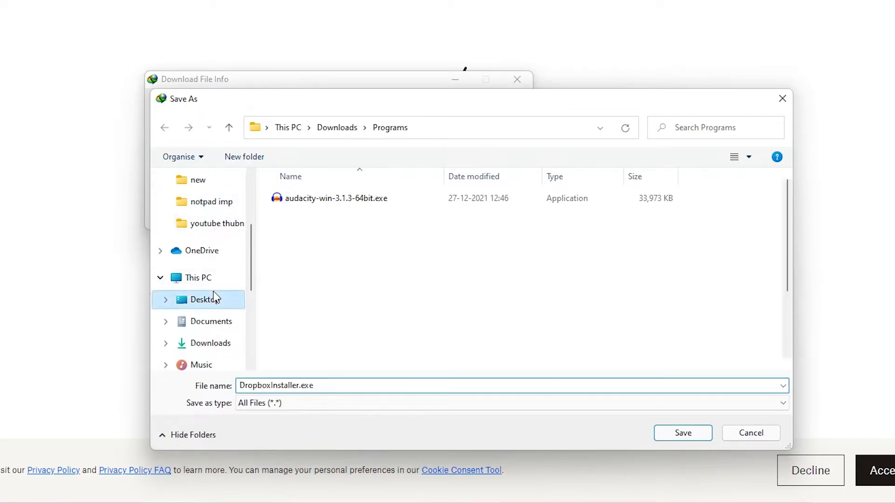
pyautogui.click(682, 433)
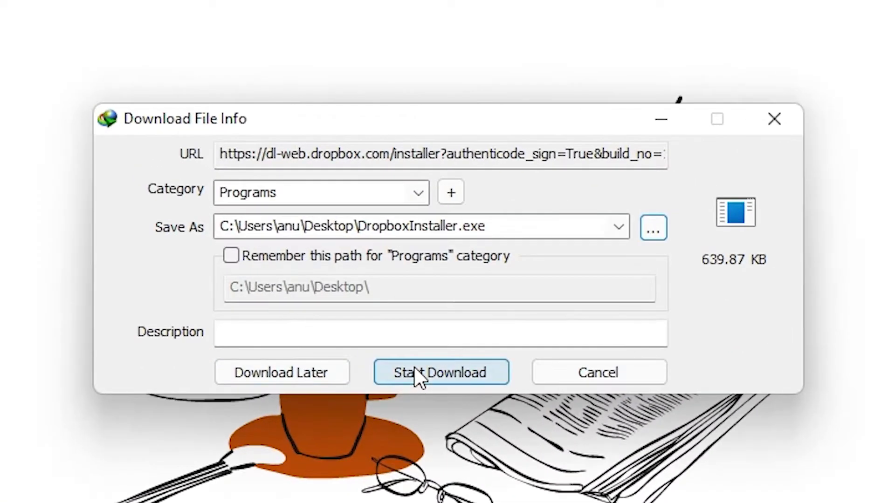
pyautogui.click(440, 373)
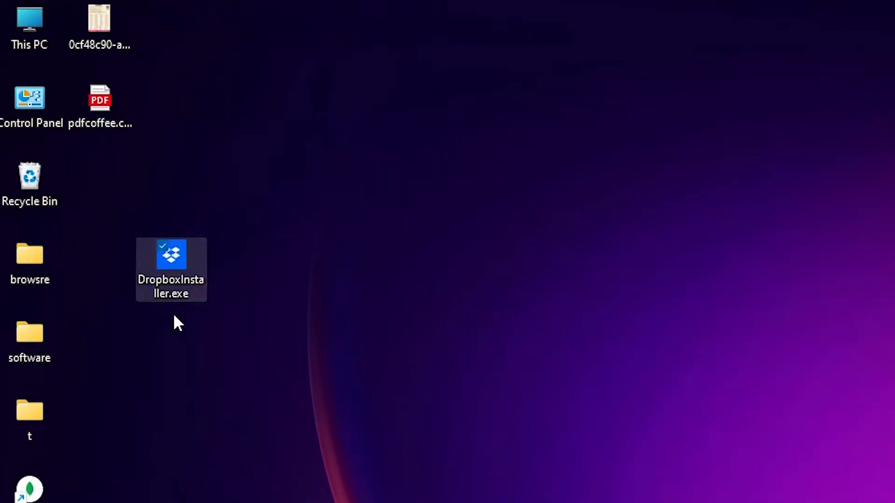
pyautogui.moveTo(184, 274)
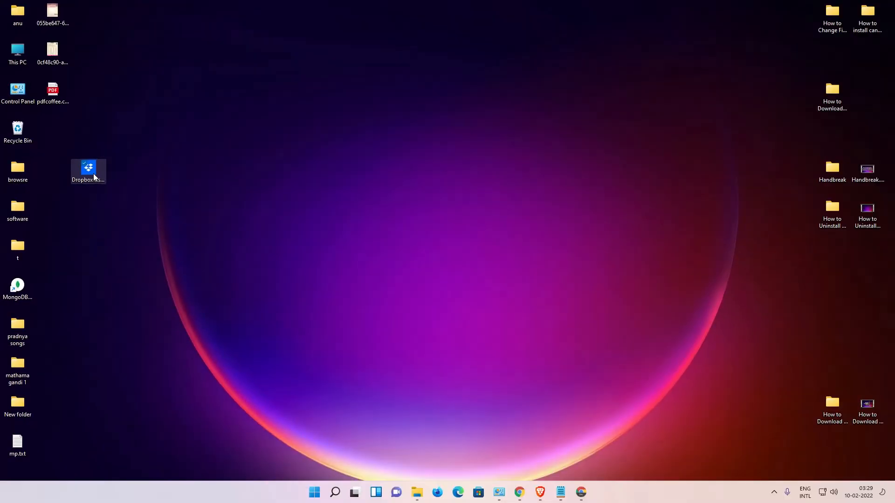
# Step: Launch DropboxInstaller.exe from the desktop so it begins initializing
pyautogui.doubleClick(88, 172)
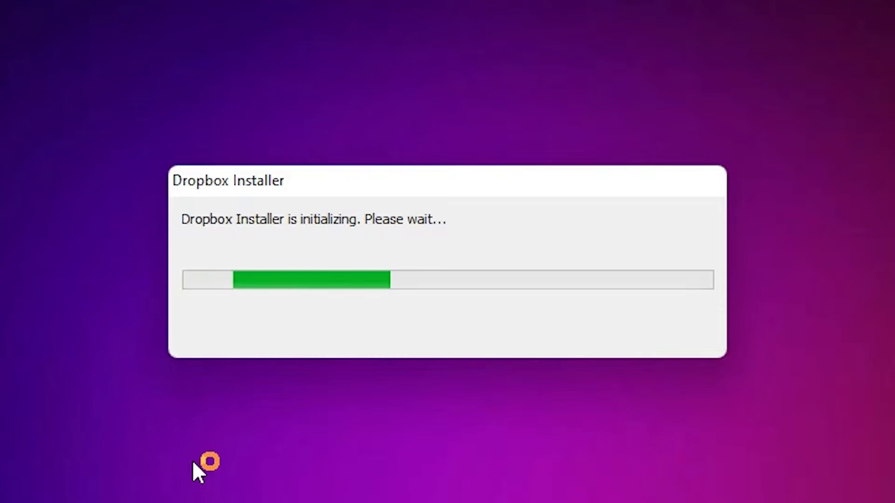
pyautogui.moveTo(507, 205)
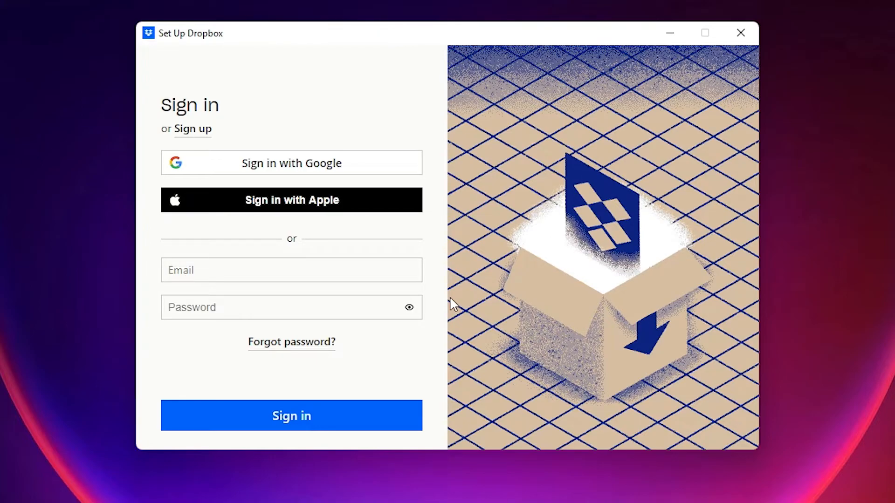
pyautogui.moveTo(281, 92)
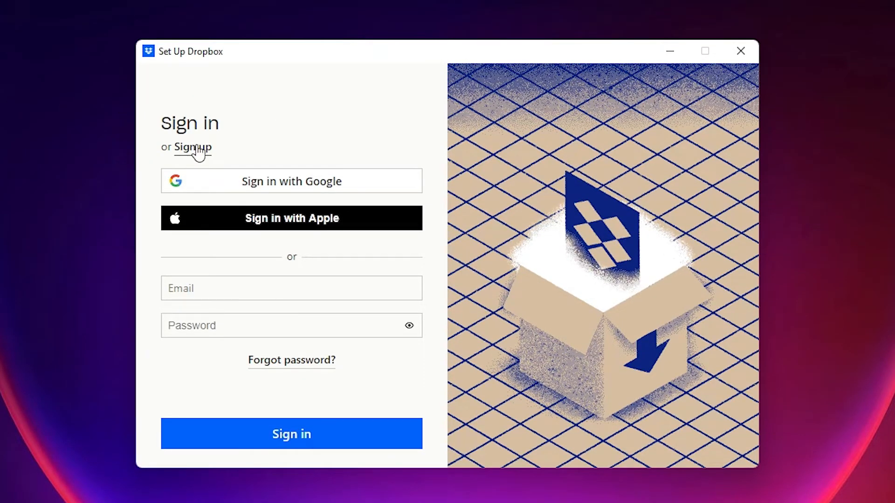
pyautogui.moveTo(239, 273)
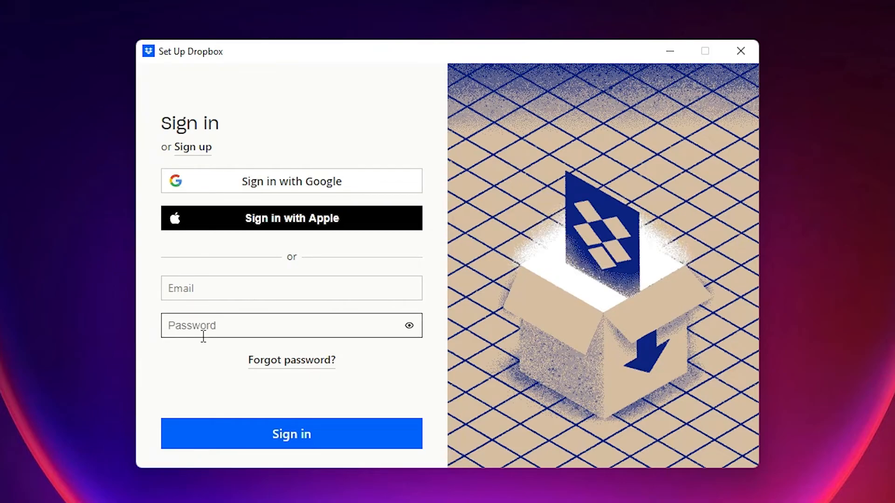
pyautogui.moveTo(661, 391)
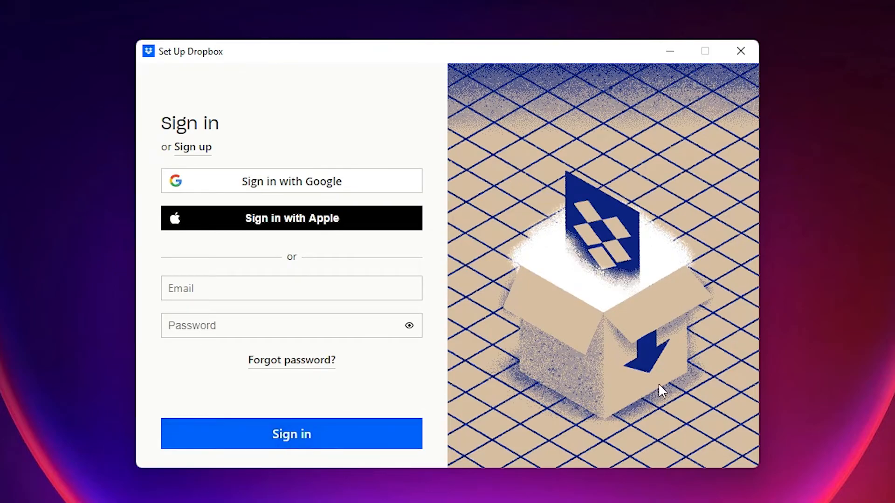